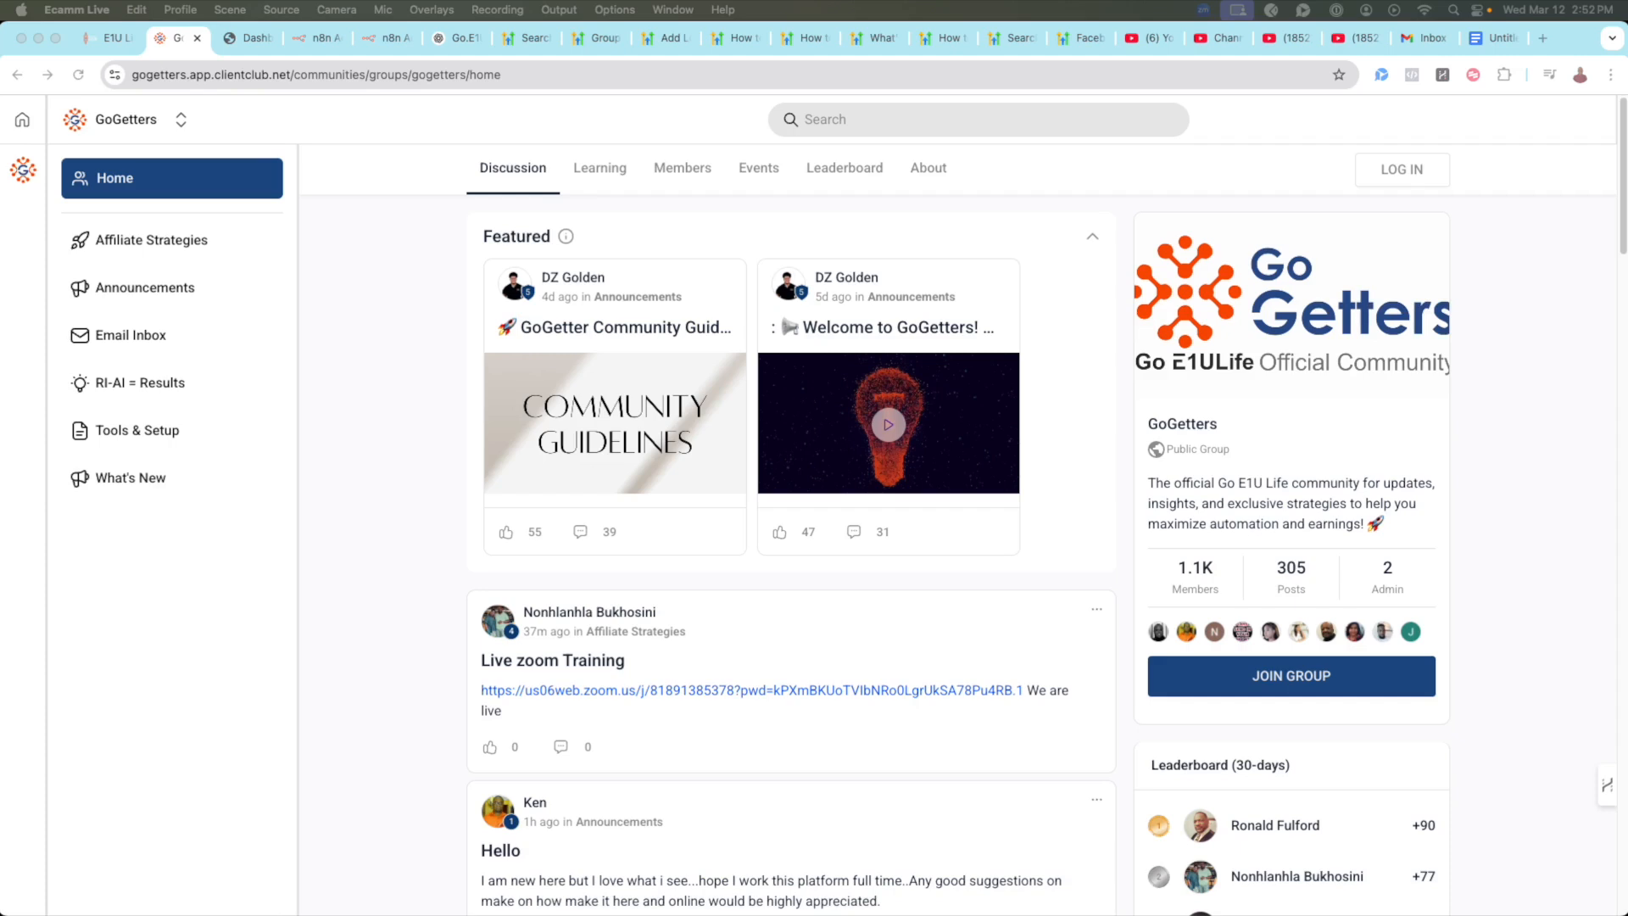
Sign in to the GoGetters community and return to its Learning courses.
left_click(599, 167)
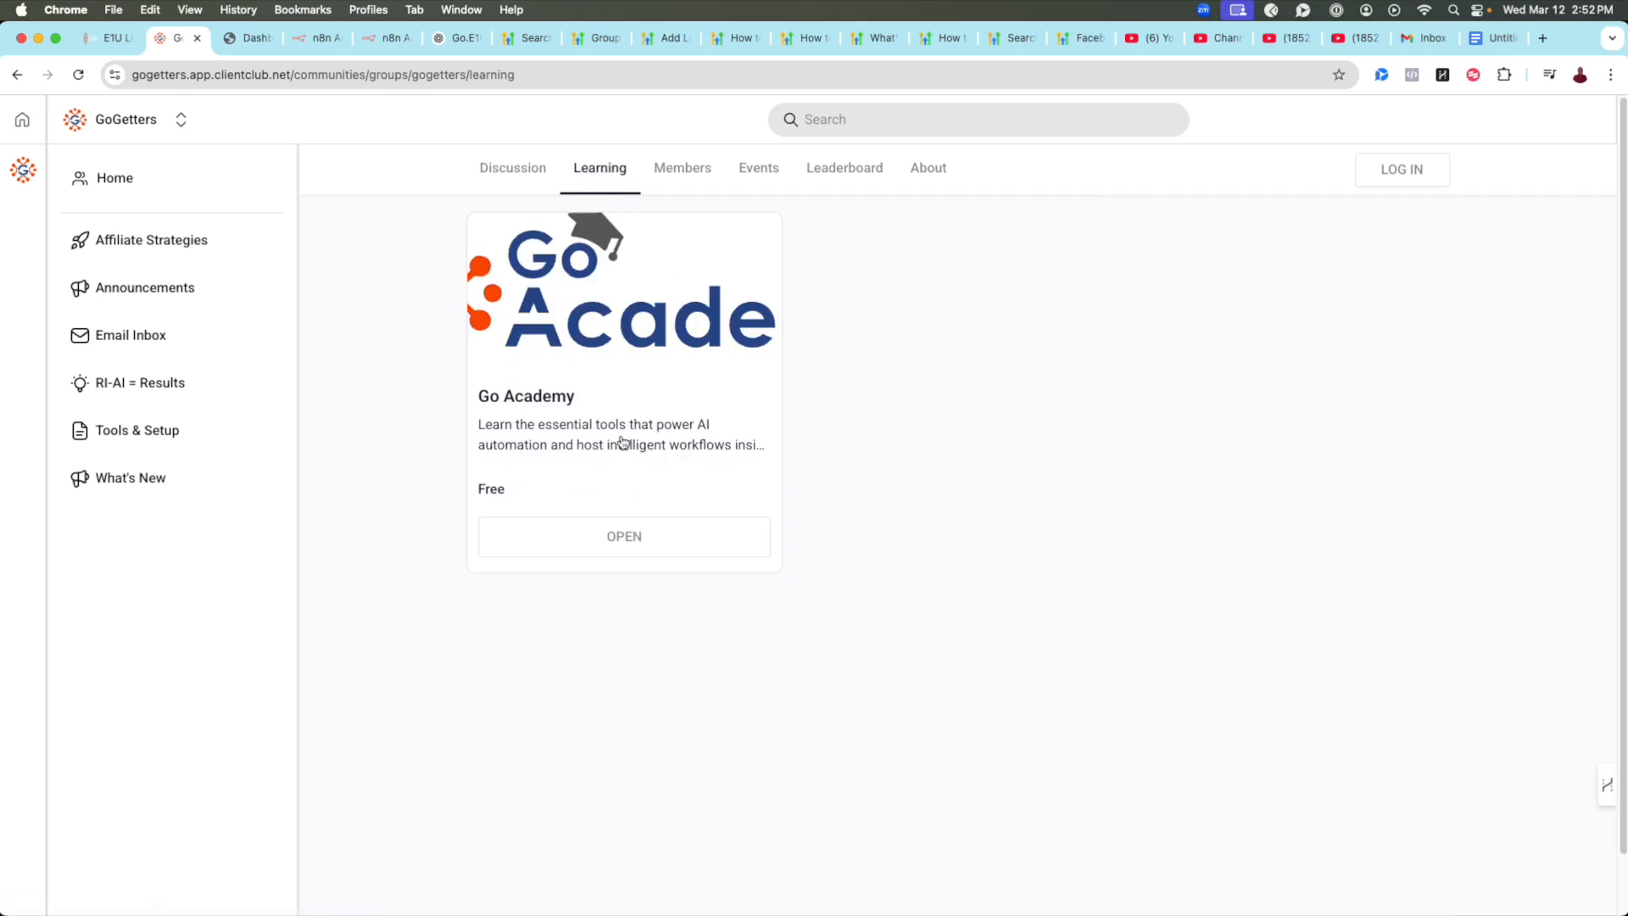
left_click(624, 535)
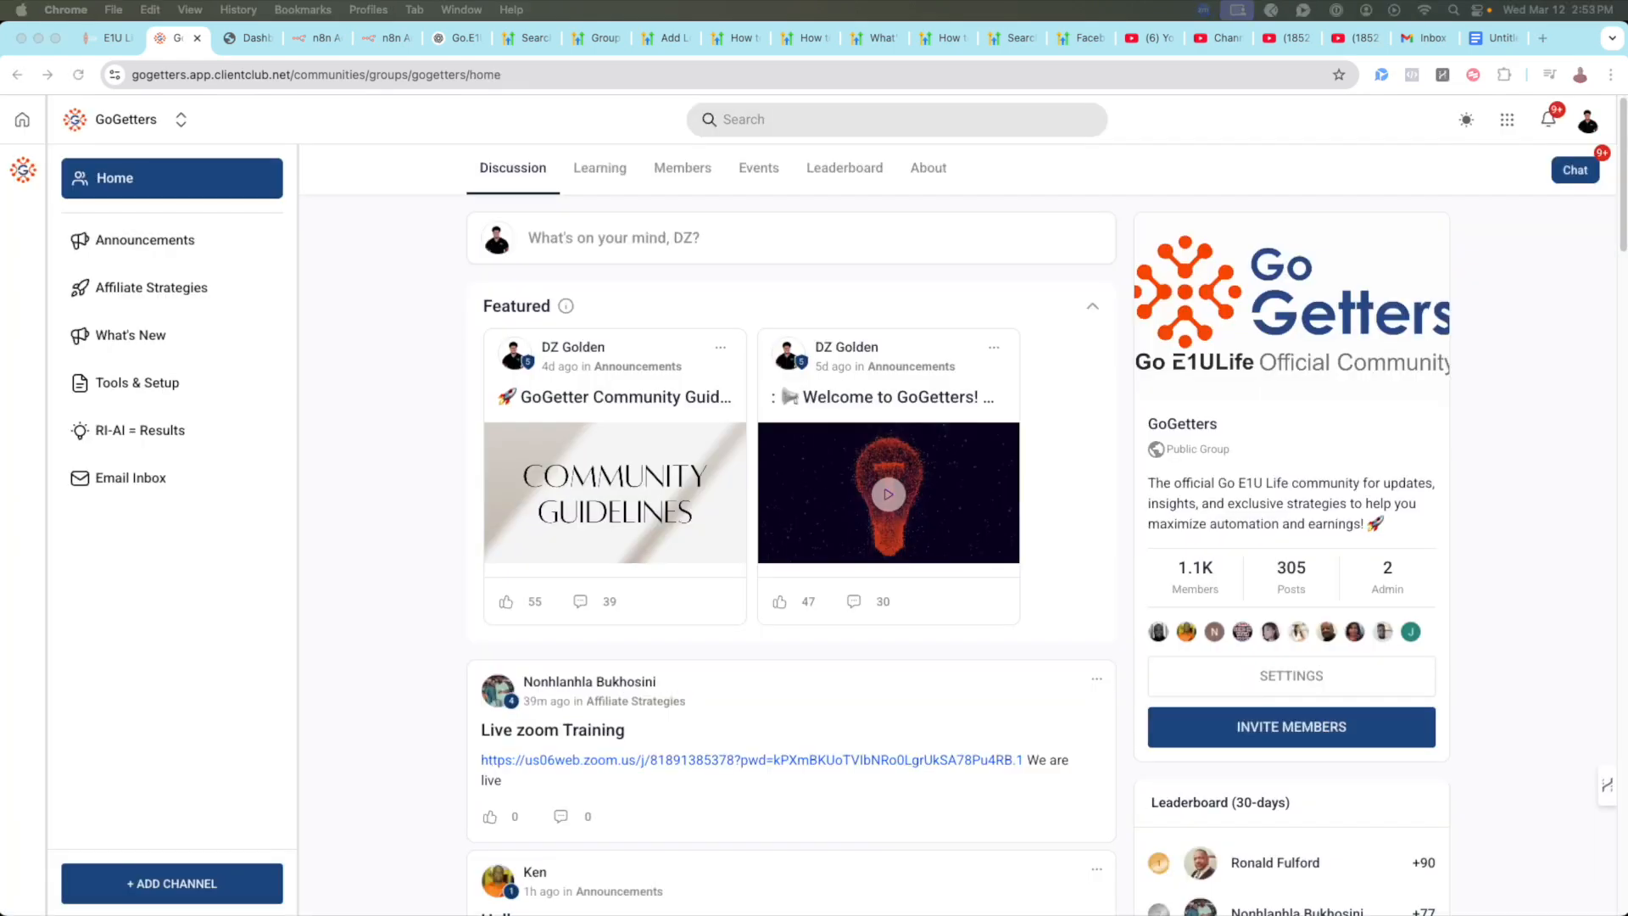
left_click(600, 167)
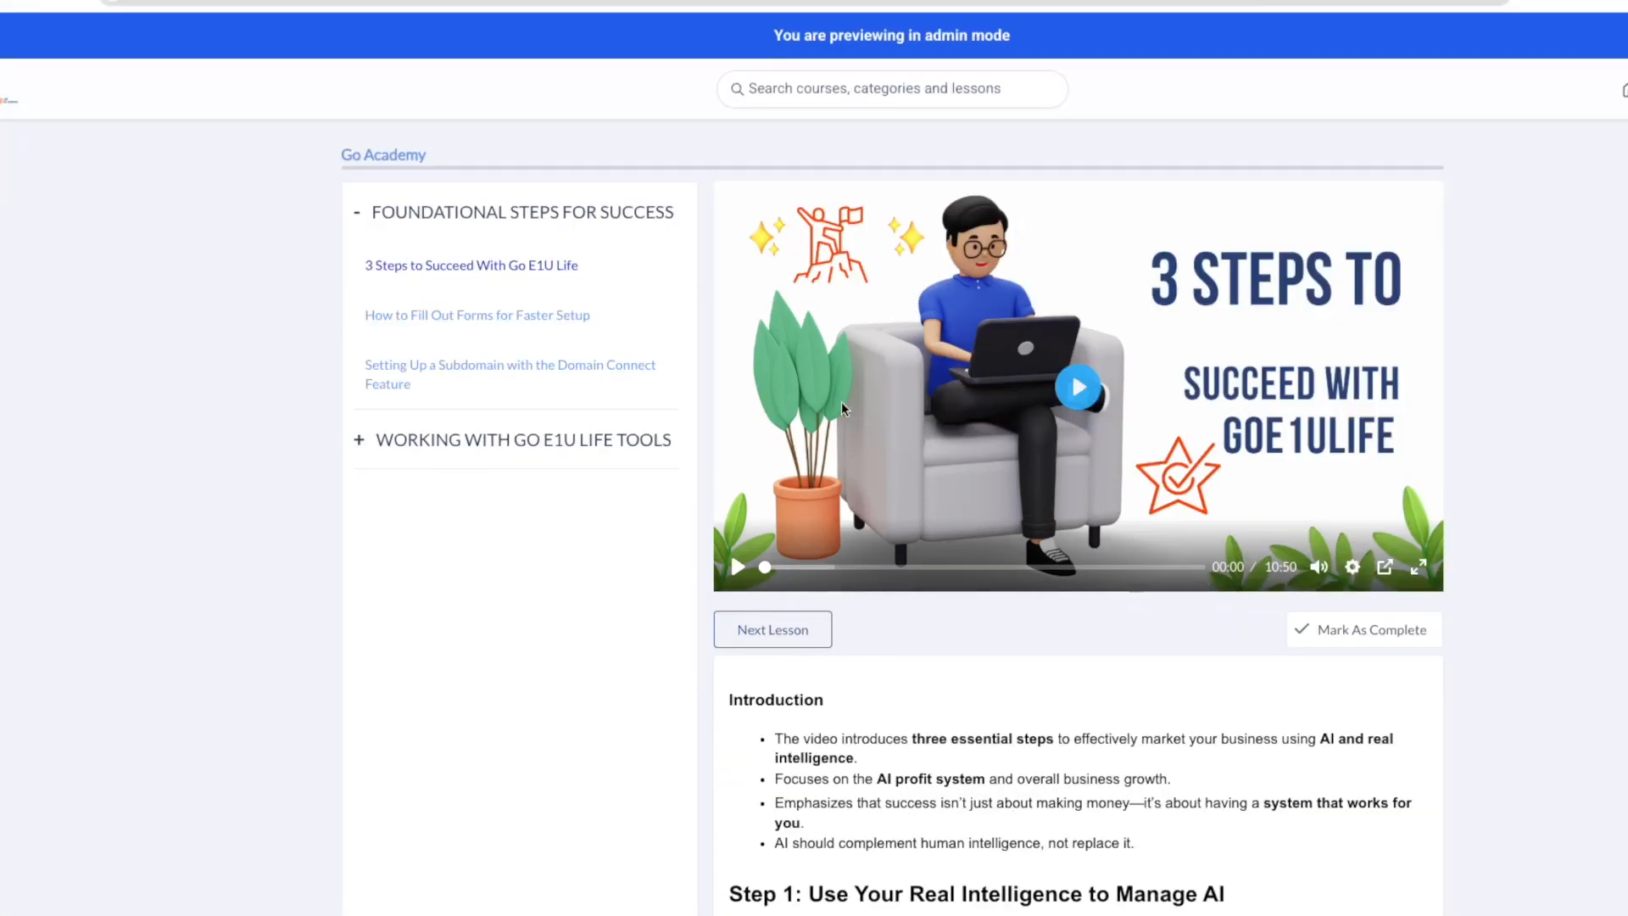
Scroll through the Go Academy lesson list to reach How to Fill Out Forms for Faster Setup.
scroll("down", 3)
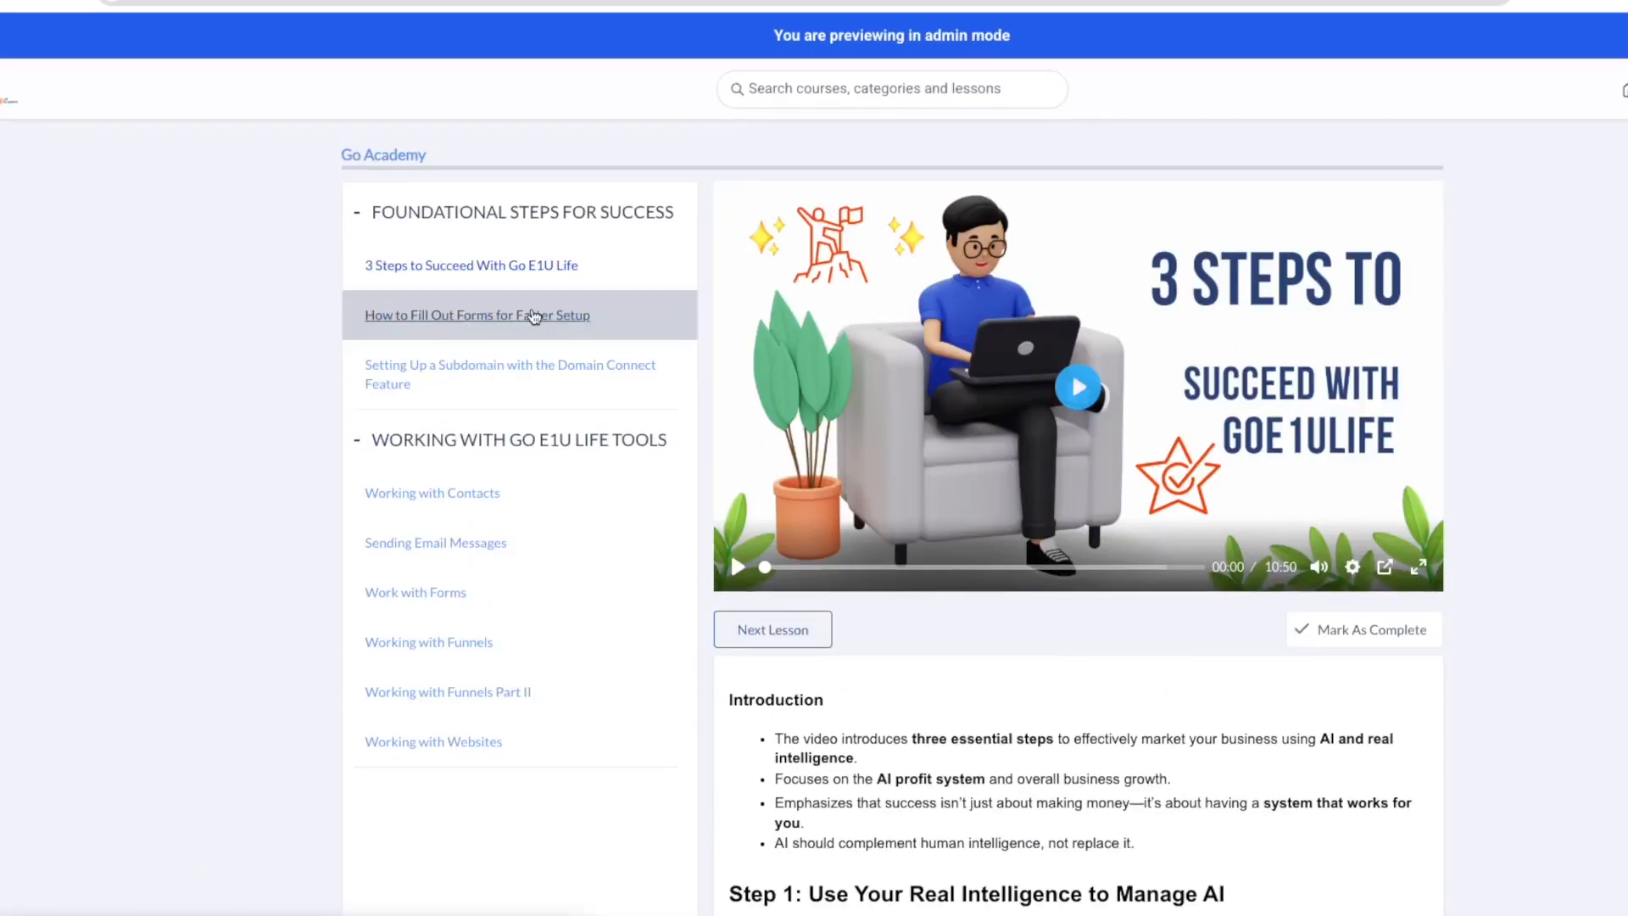
scroll("down", 3)
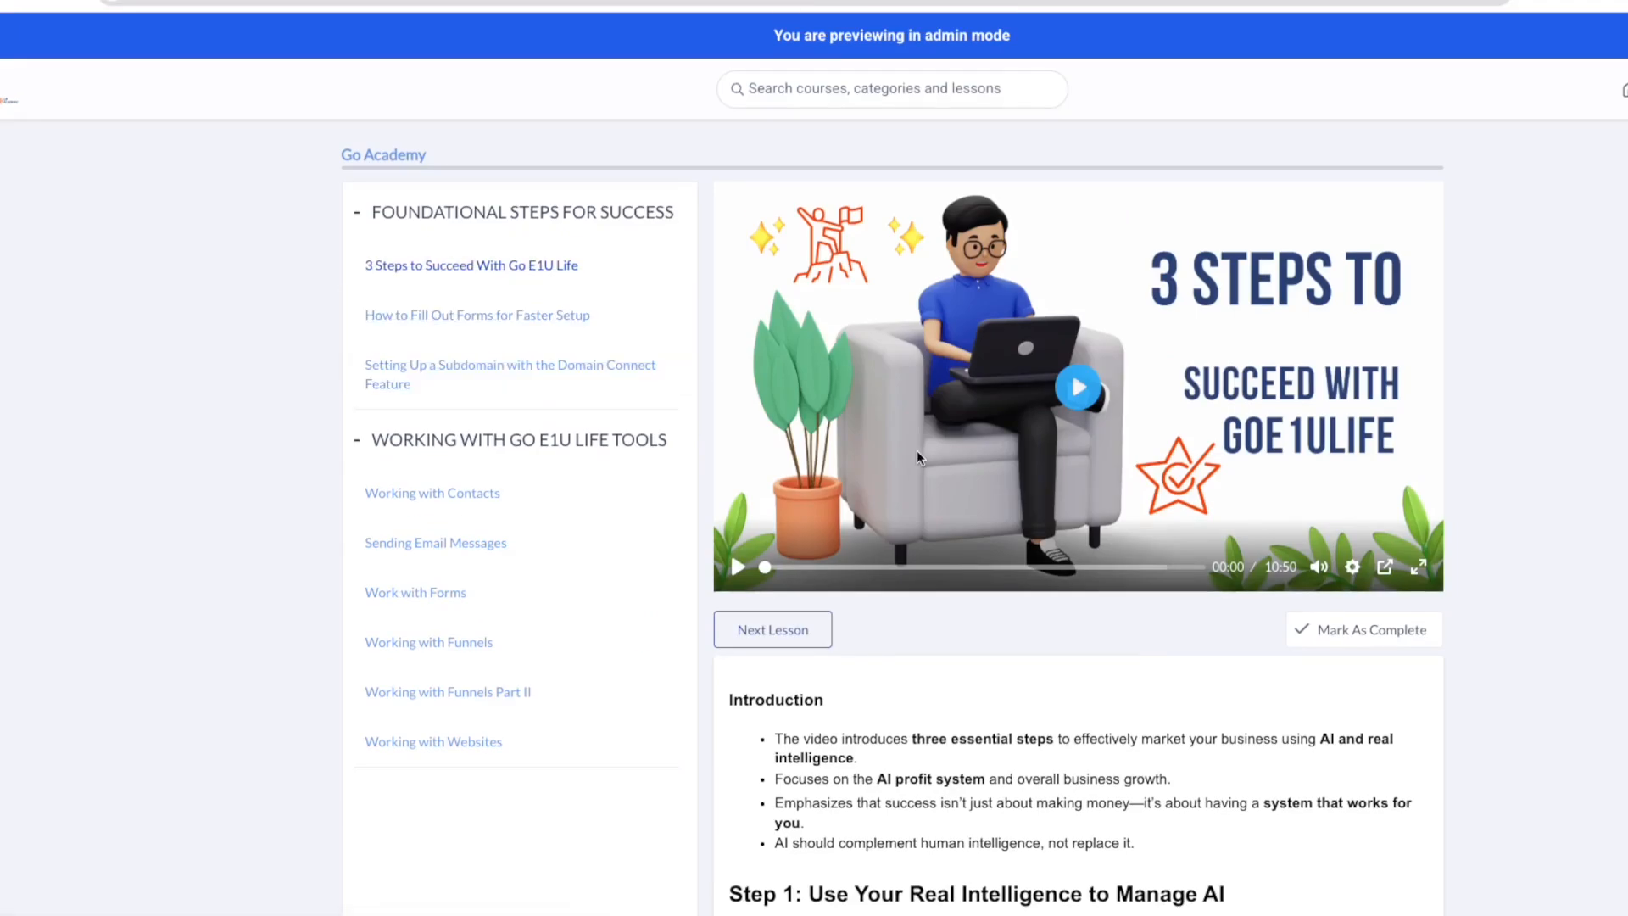
mouse_move(984, 403)
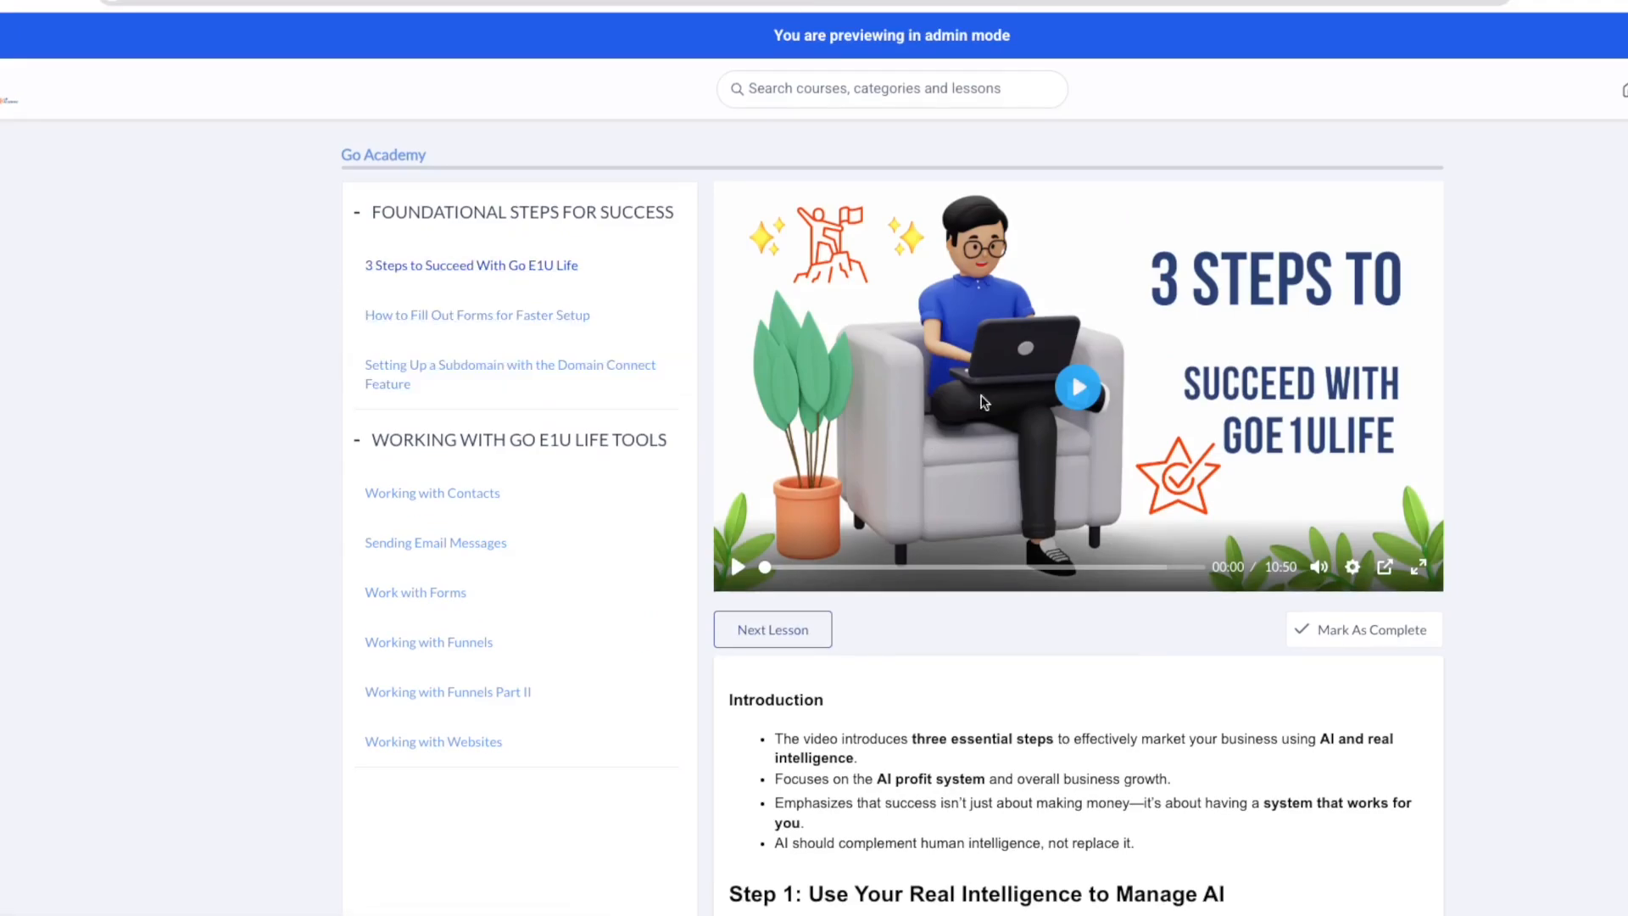
scroll("down", 3)
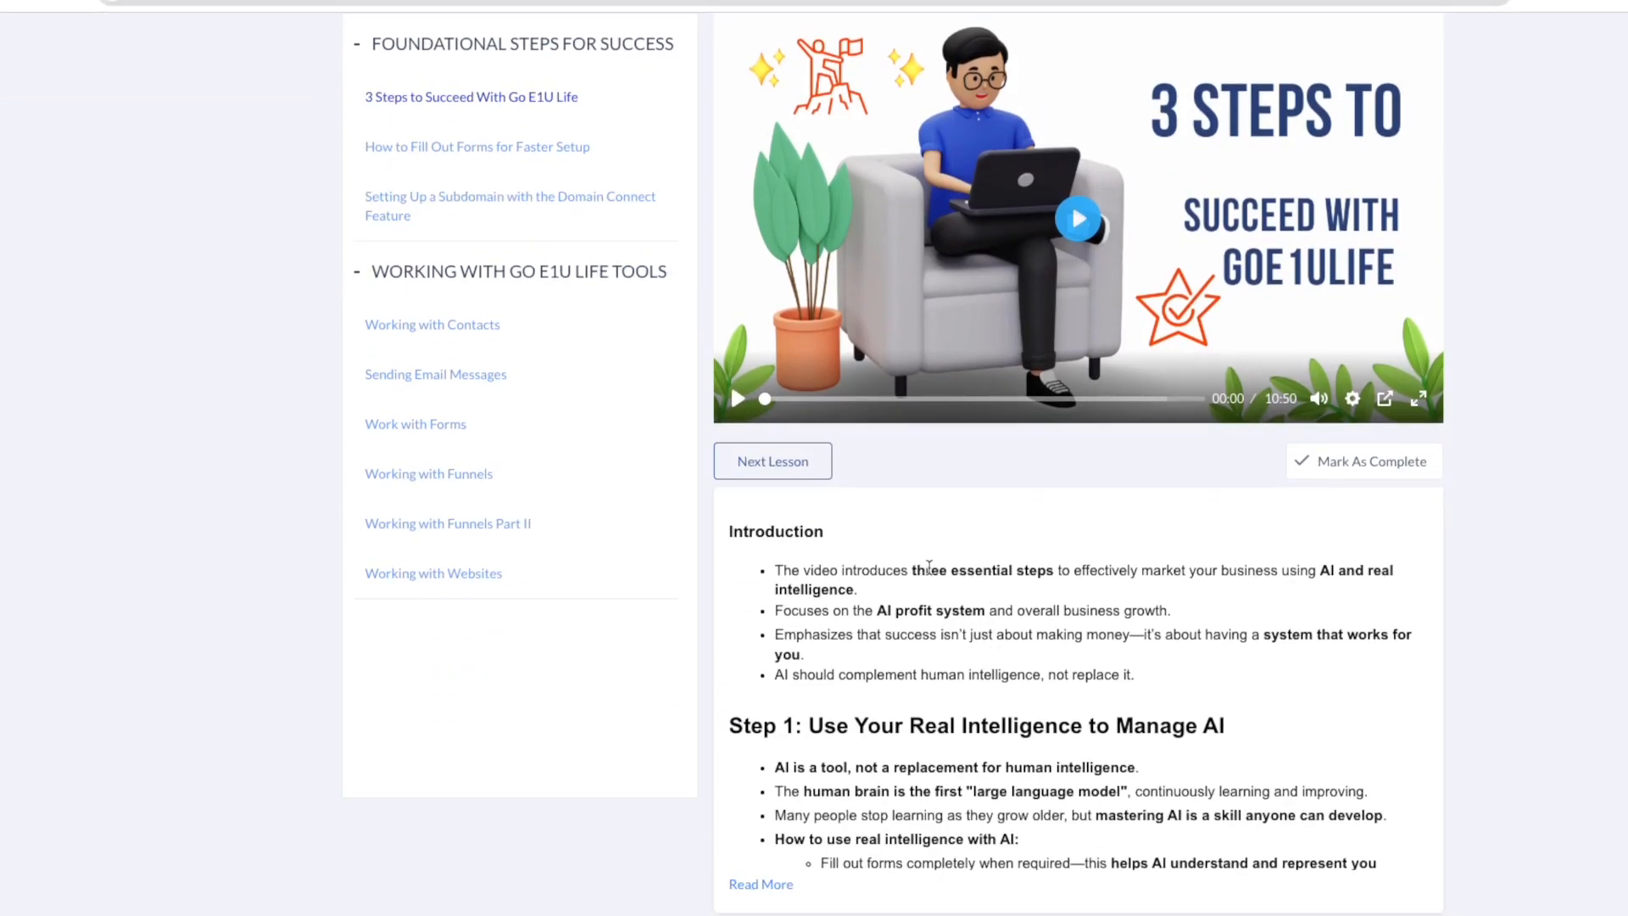
scroll("down", 3)
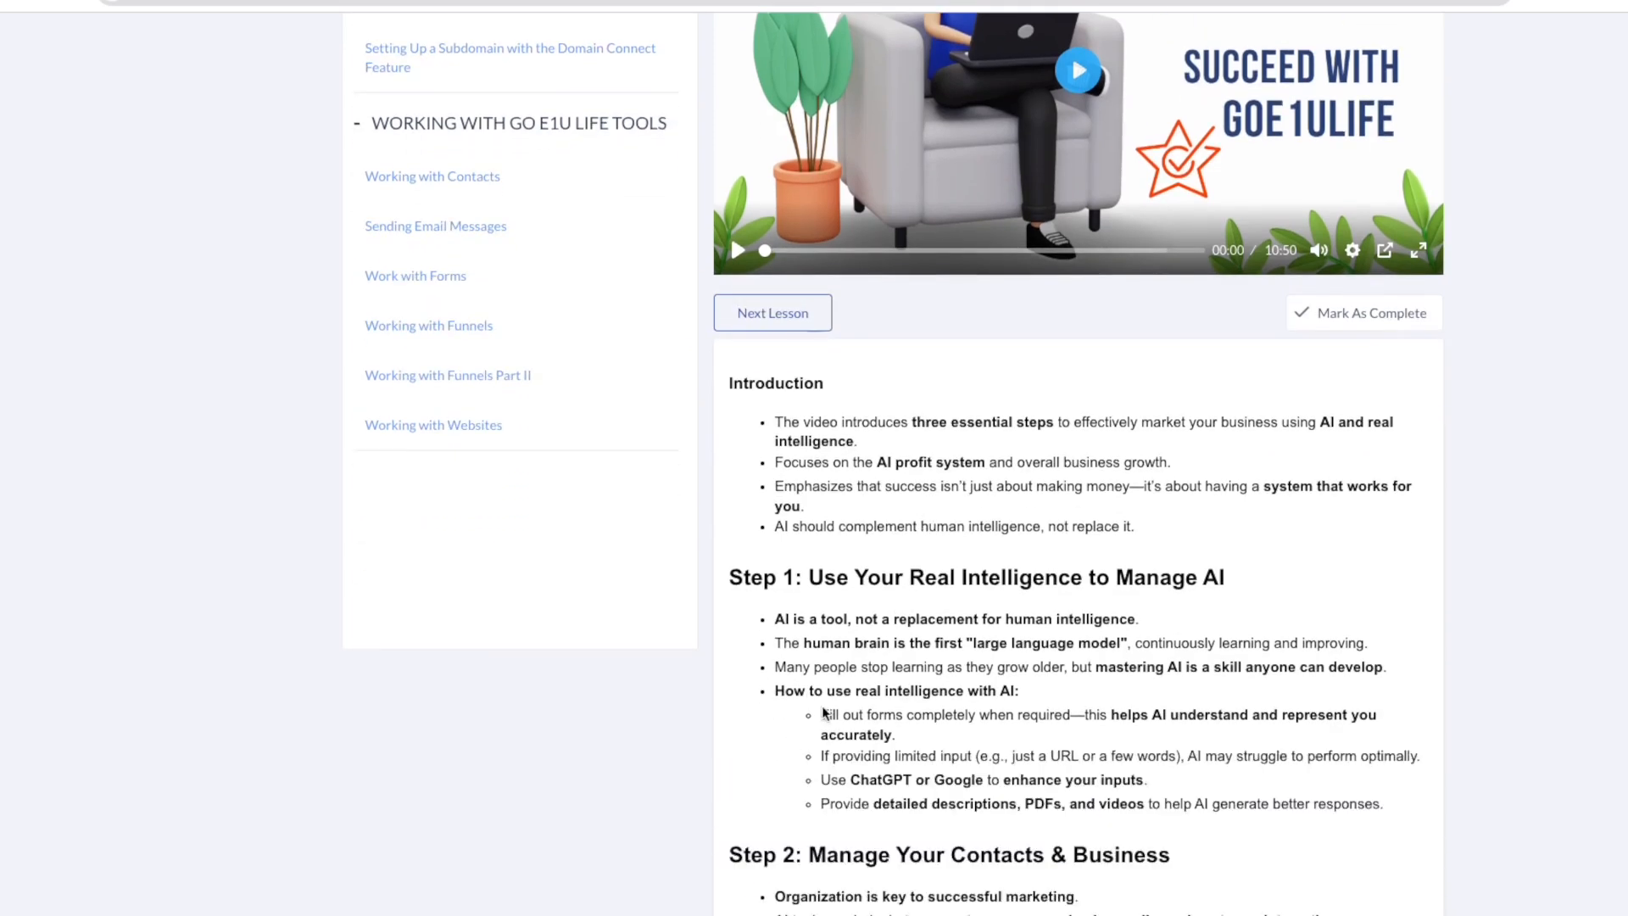
scroll("down", 3)
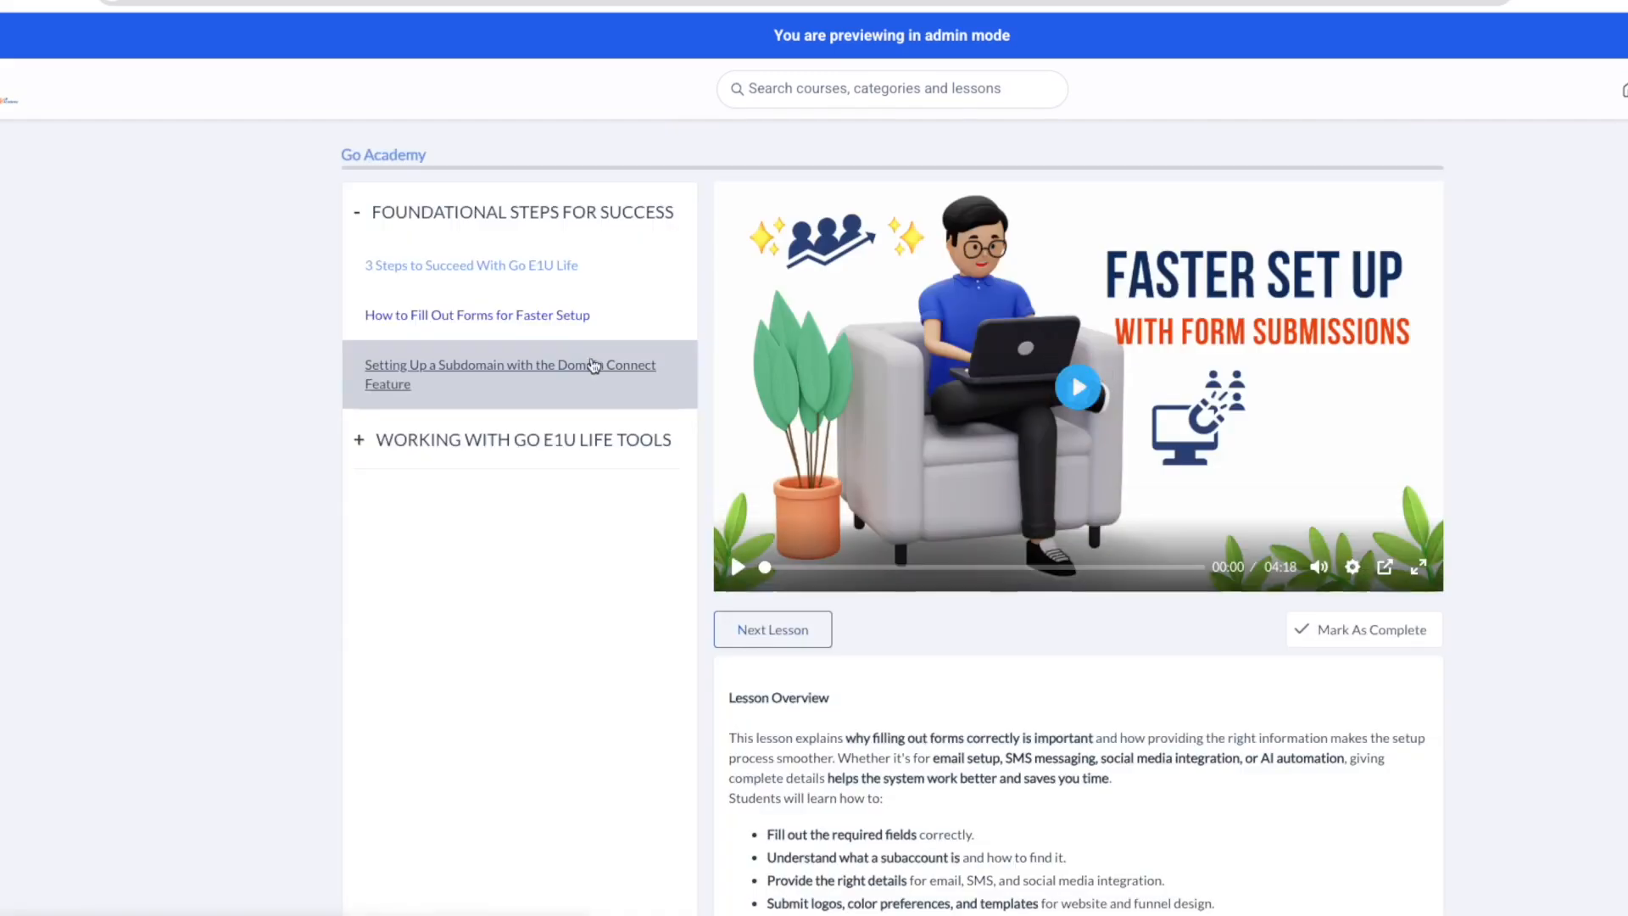
Open Working with Funnels, play and pause its video, and expand Foundational Steps for Success.
left_click(514, 439)
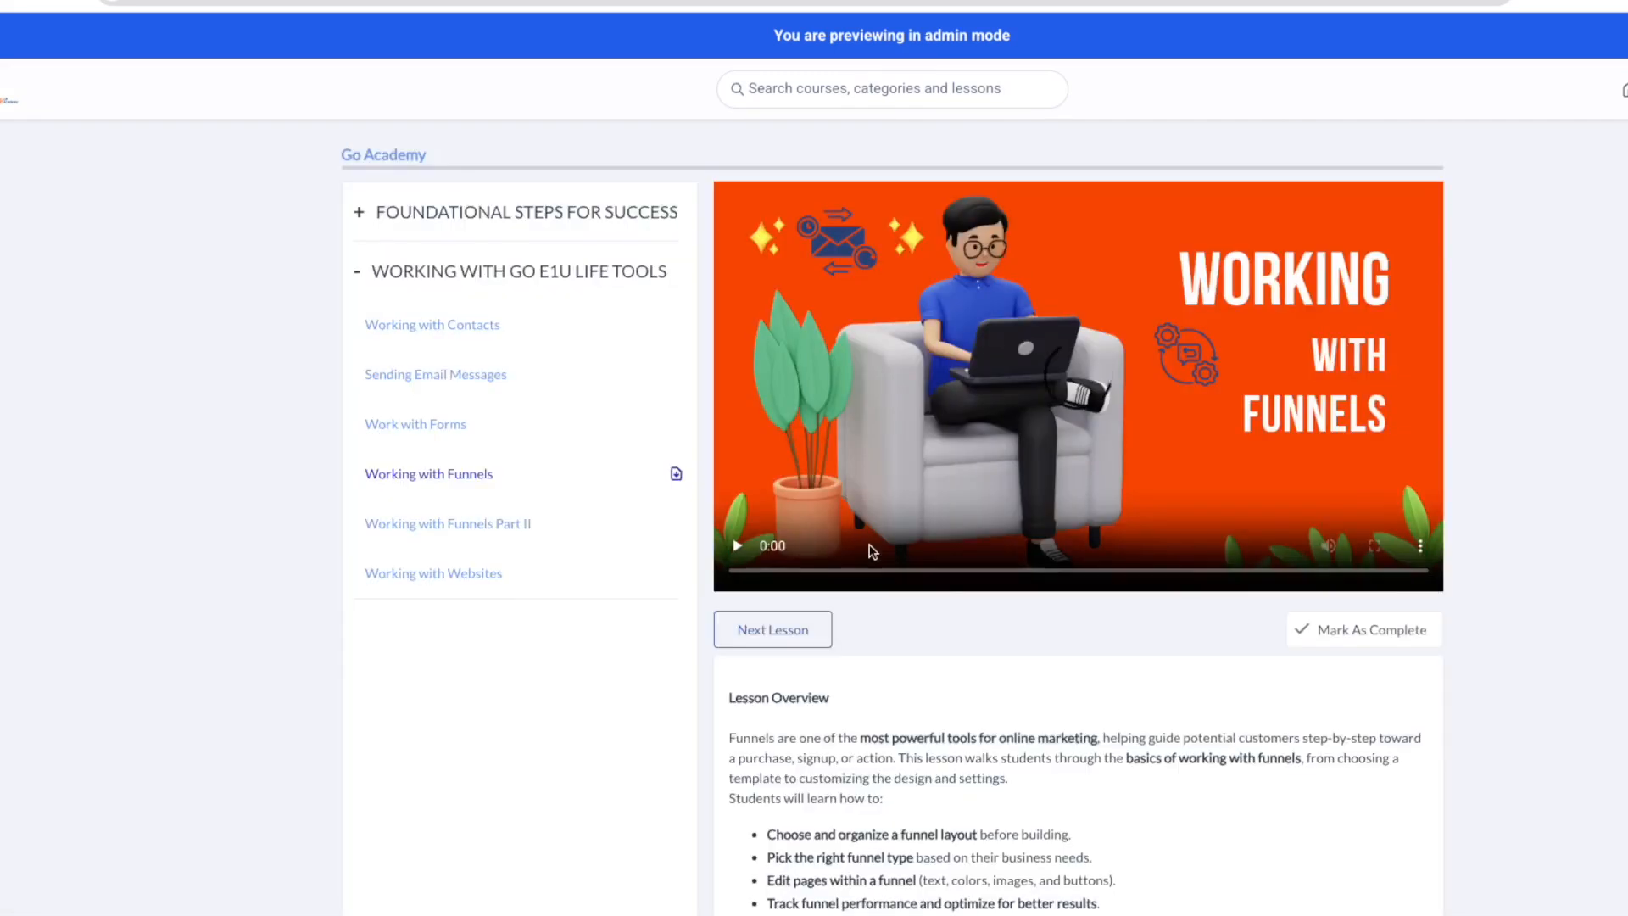
scroll("down", 3)
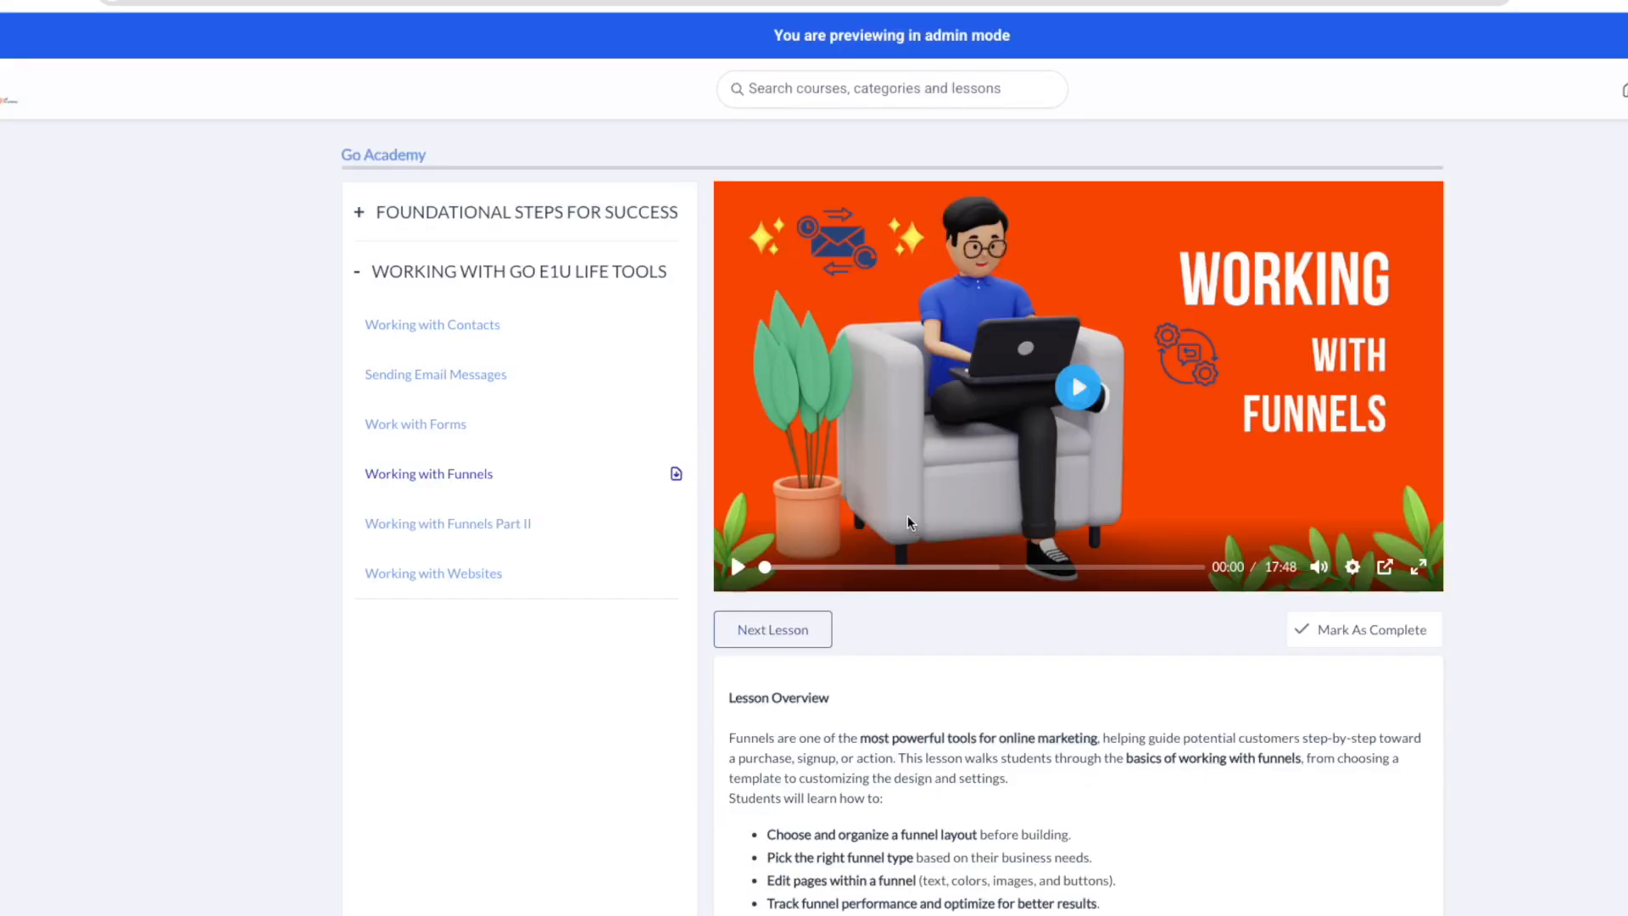
left_click(1079, 388)
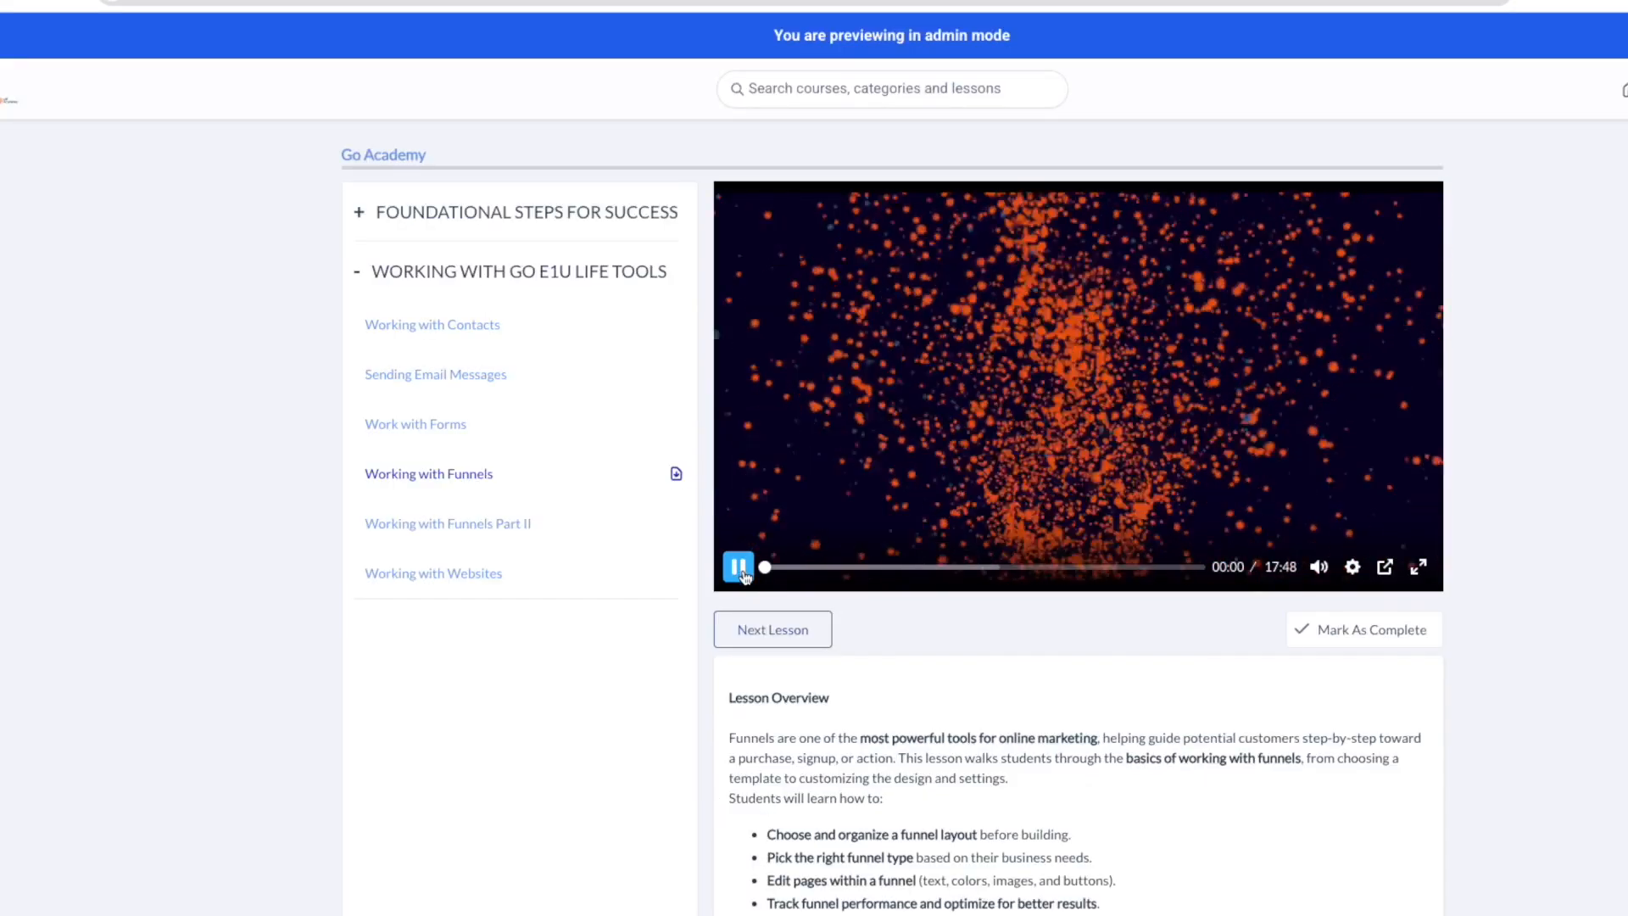
left_click(740, 567)
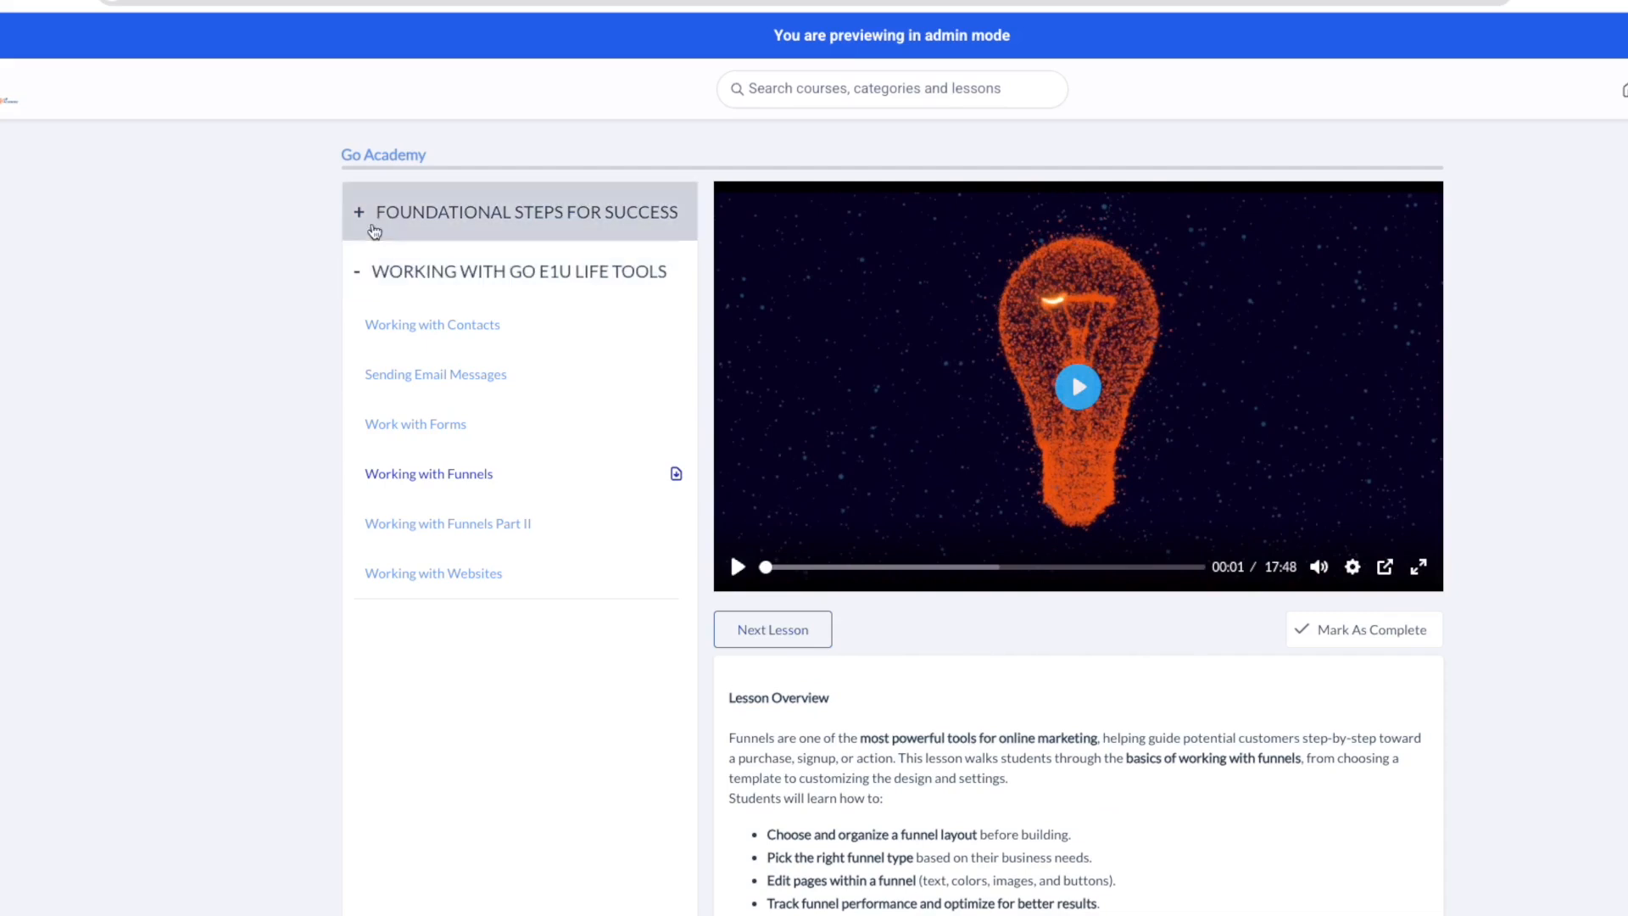
left_click(519, 211)
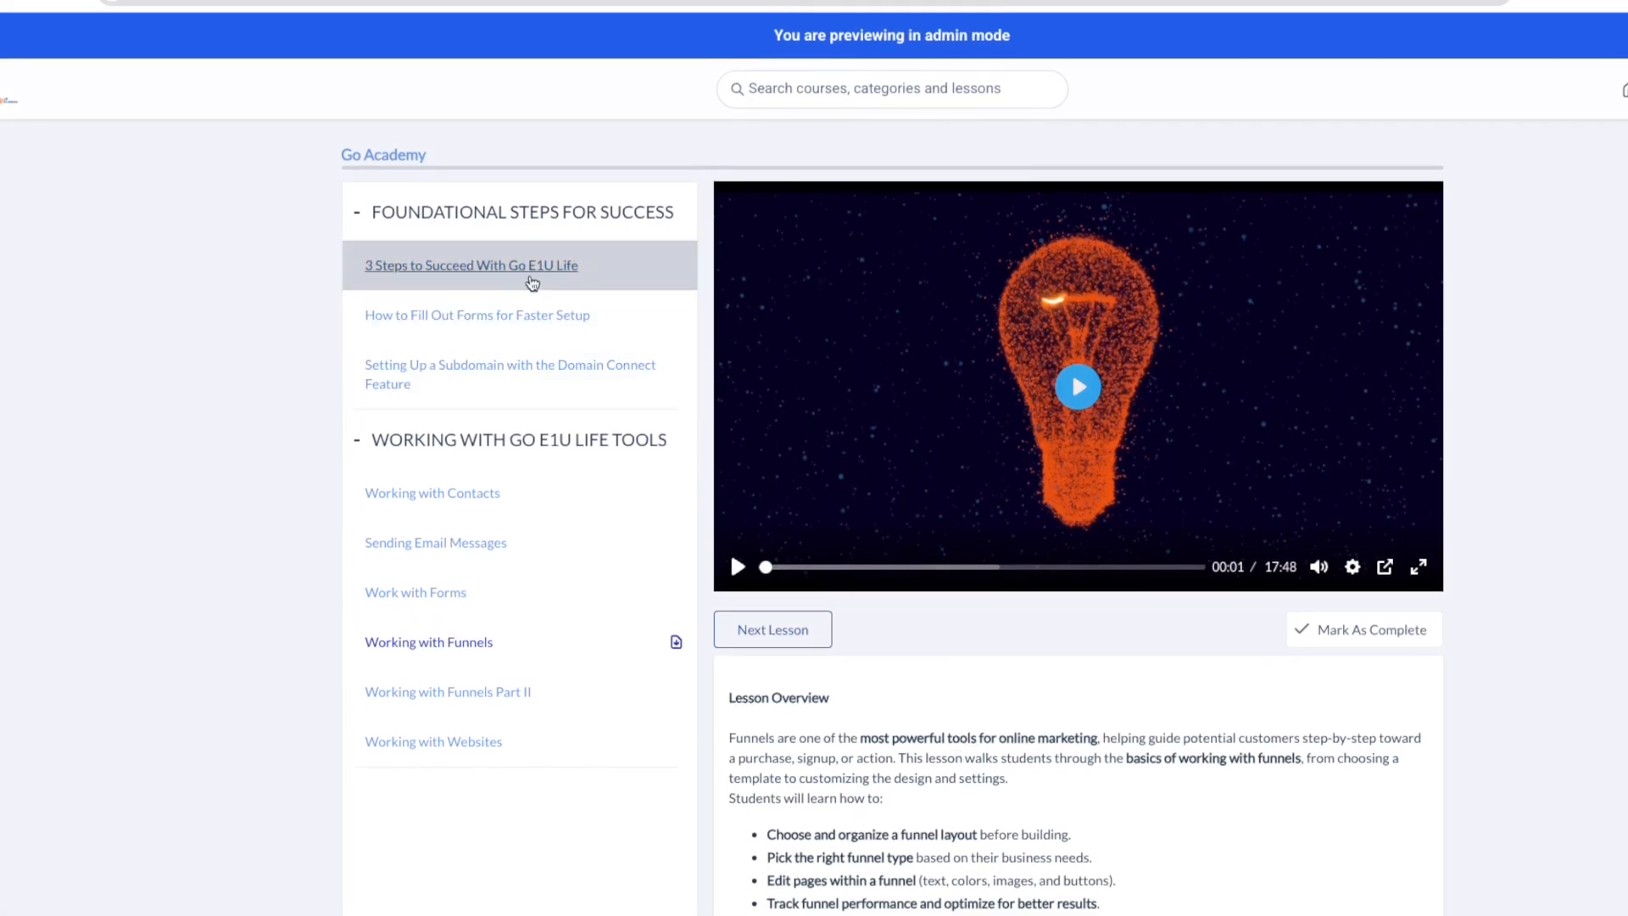
mouse_move(392, 268)
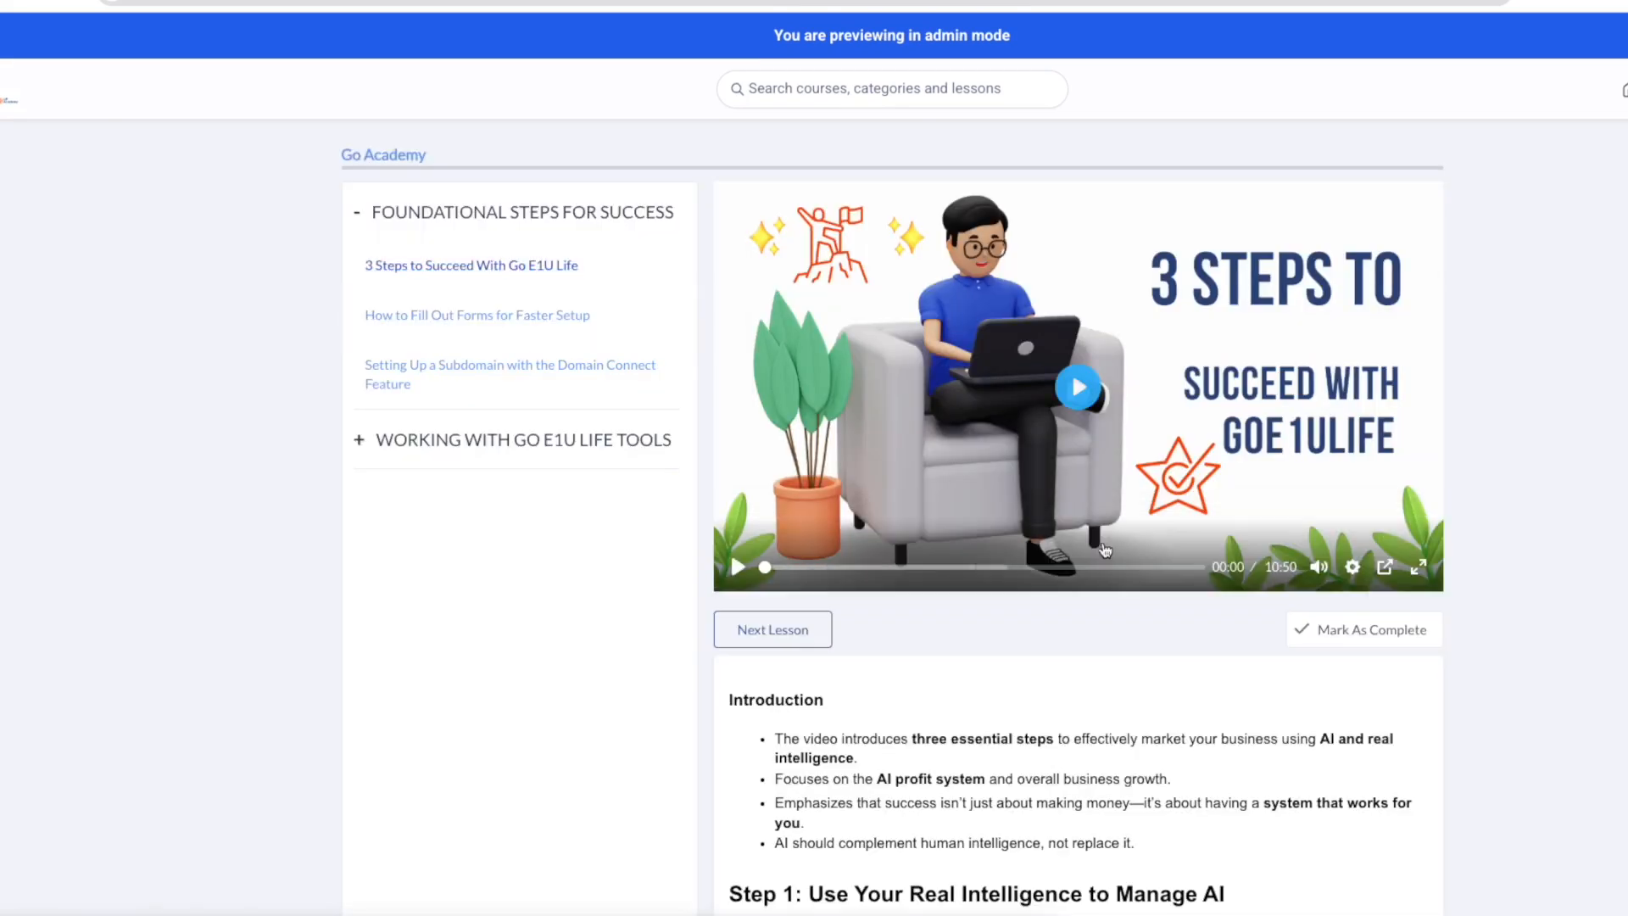
Scroll the 3 Steps to Succeed With Go E1U Life lesson page.
scroll("down", 3)
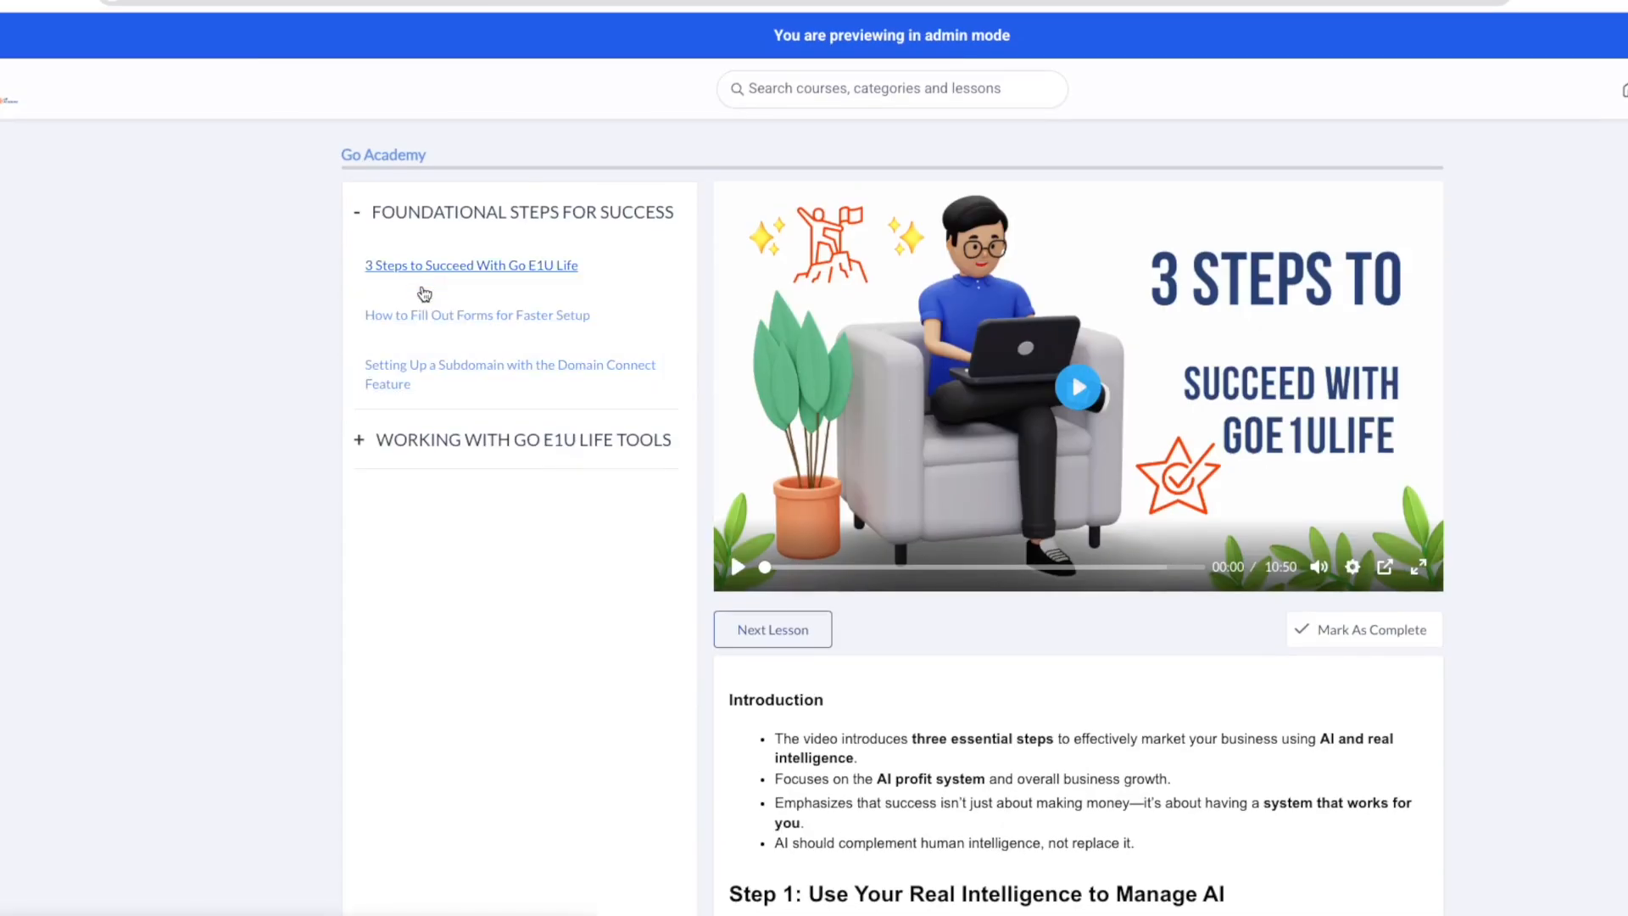
Open the subdomain Domain Connect lesson, expand Read More, and collapse Foundational Steps for Success.
left_click(509, 374)
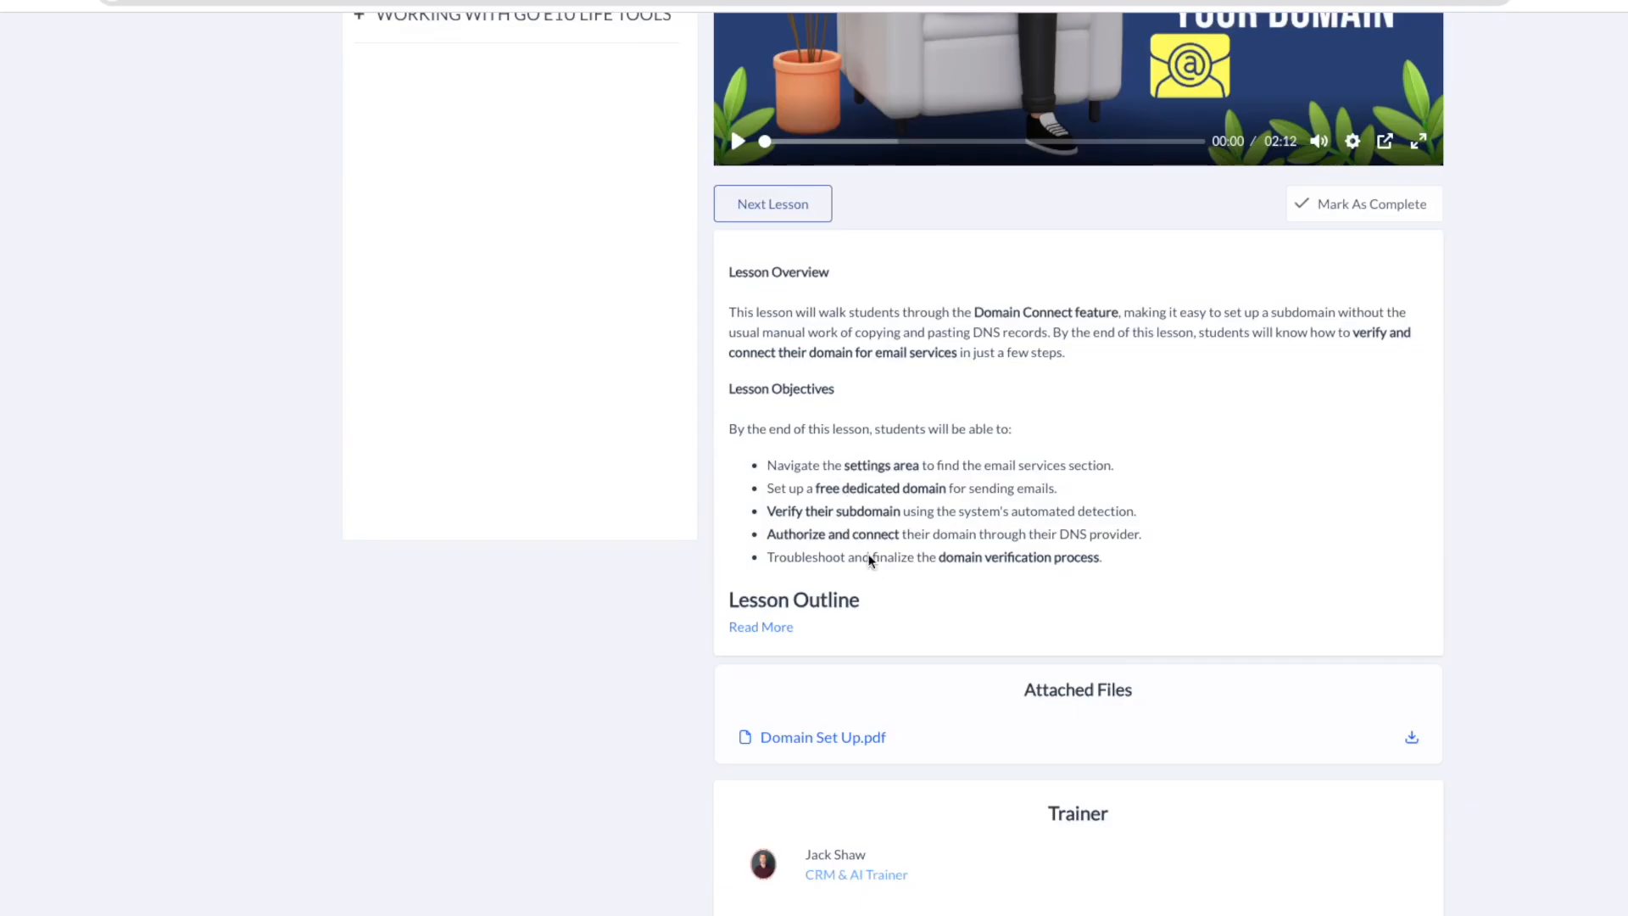
left_click(760, 626)
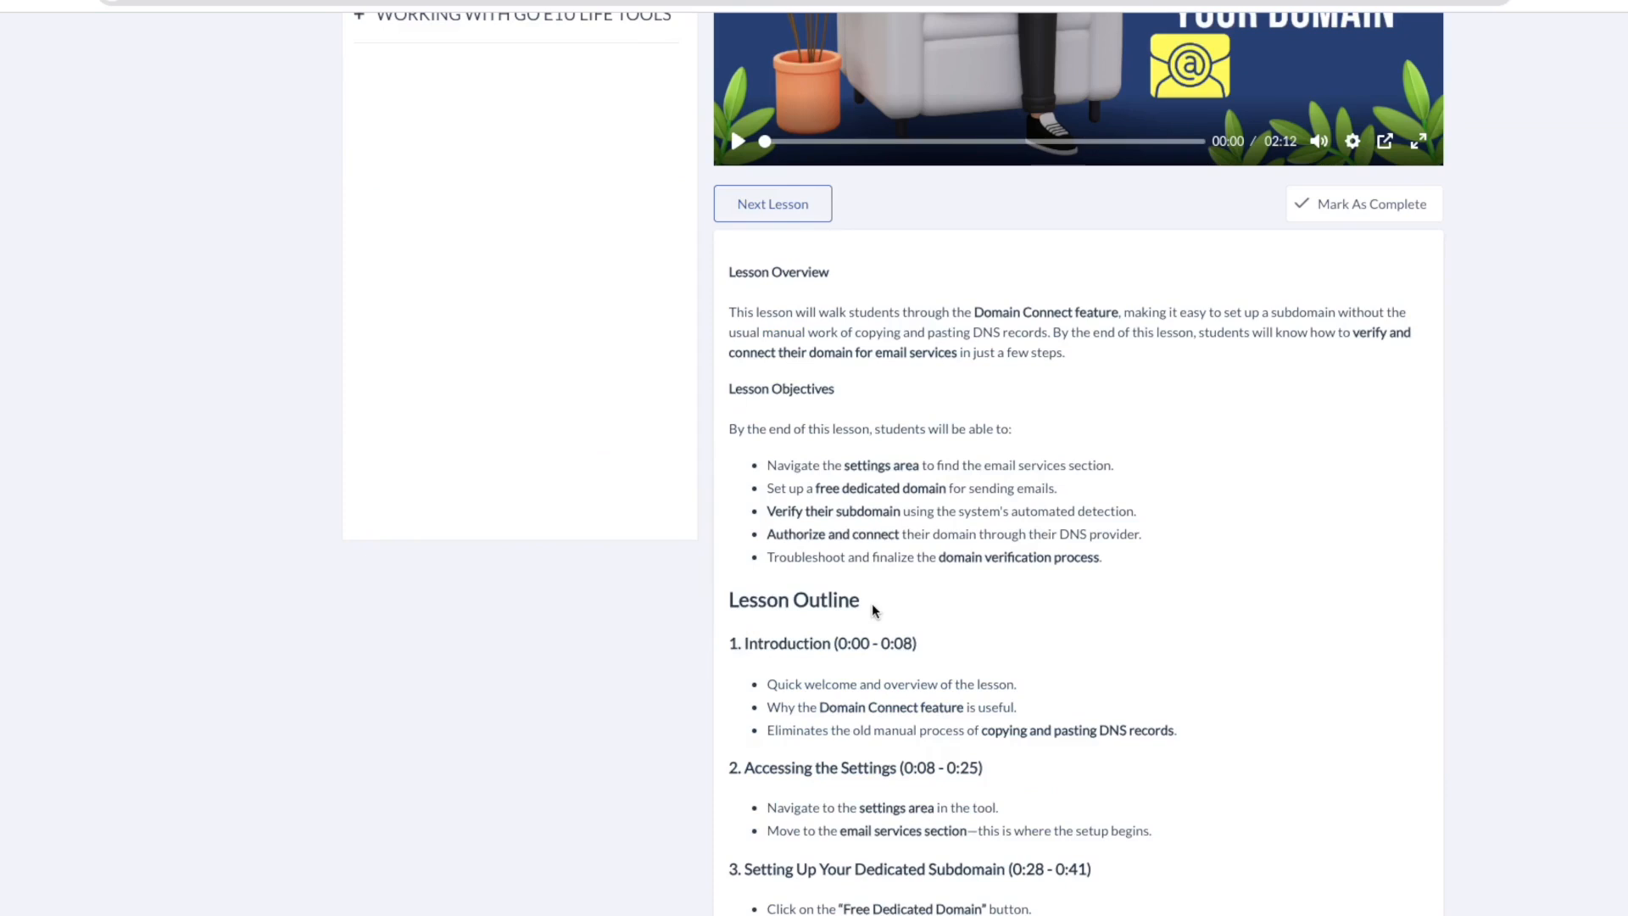
mouse_move(1105, 490)
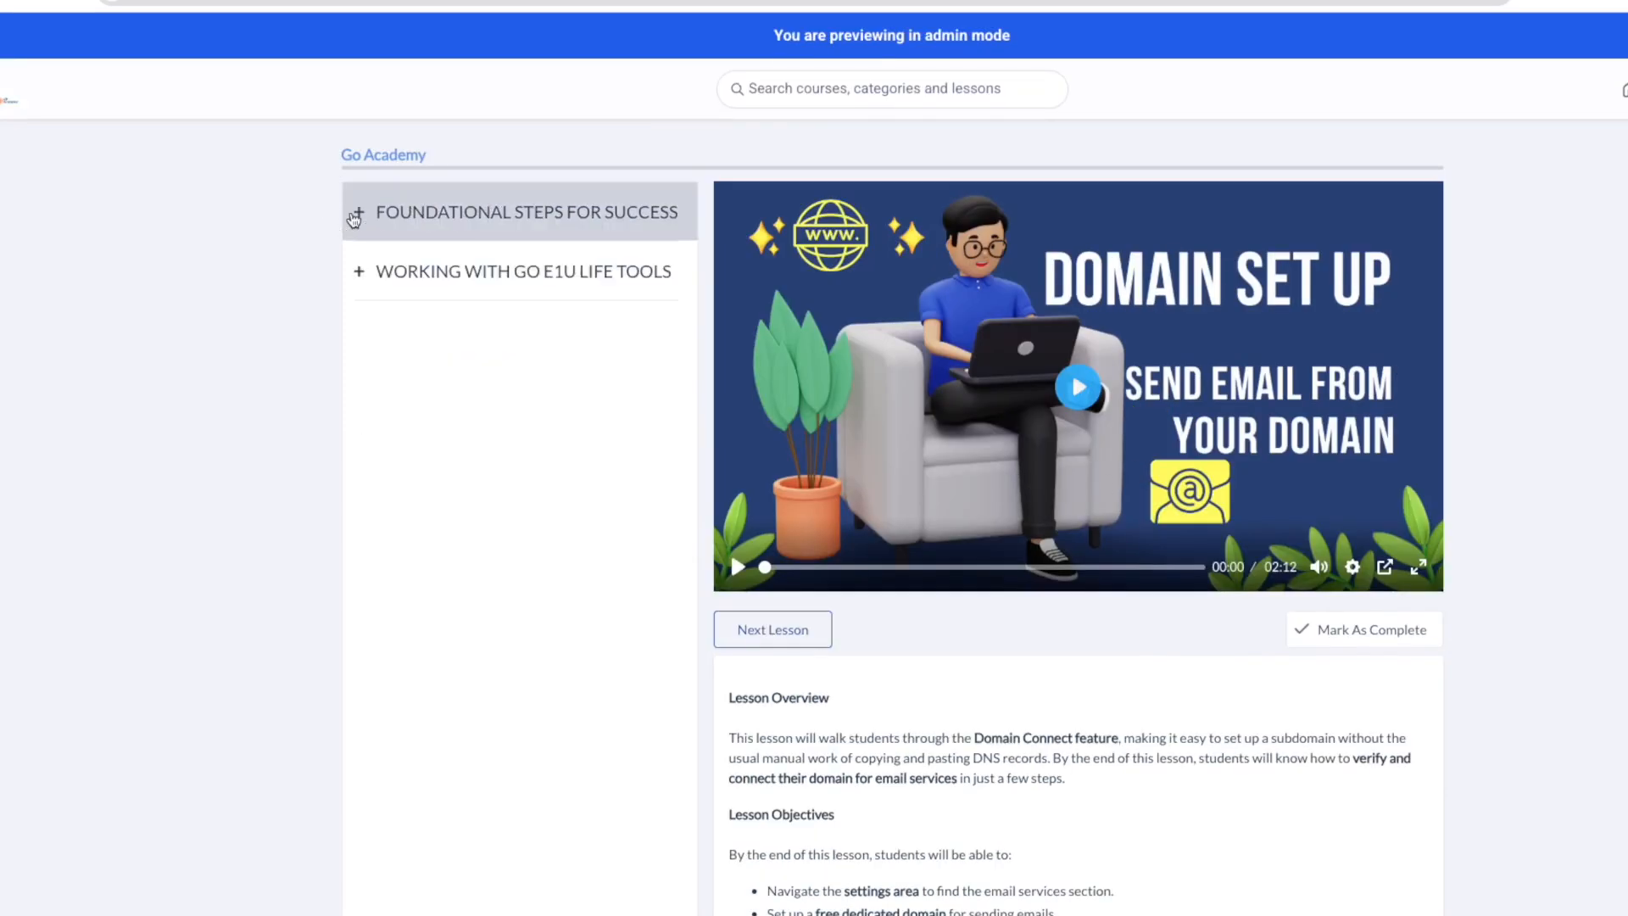
left_click(517, 212)
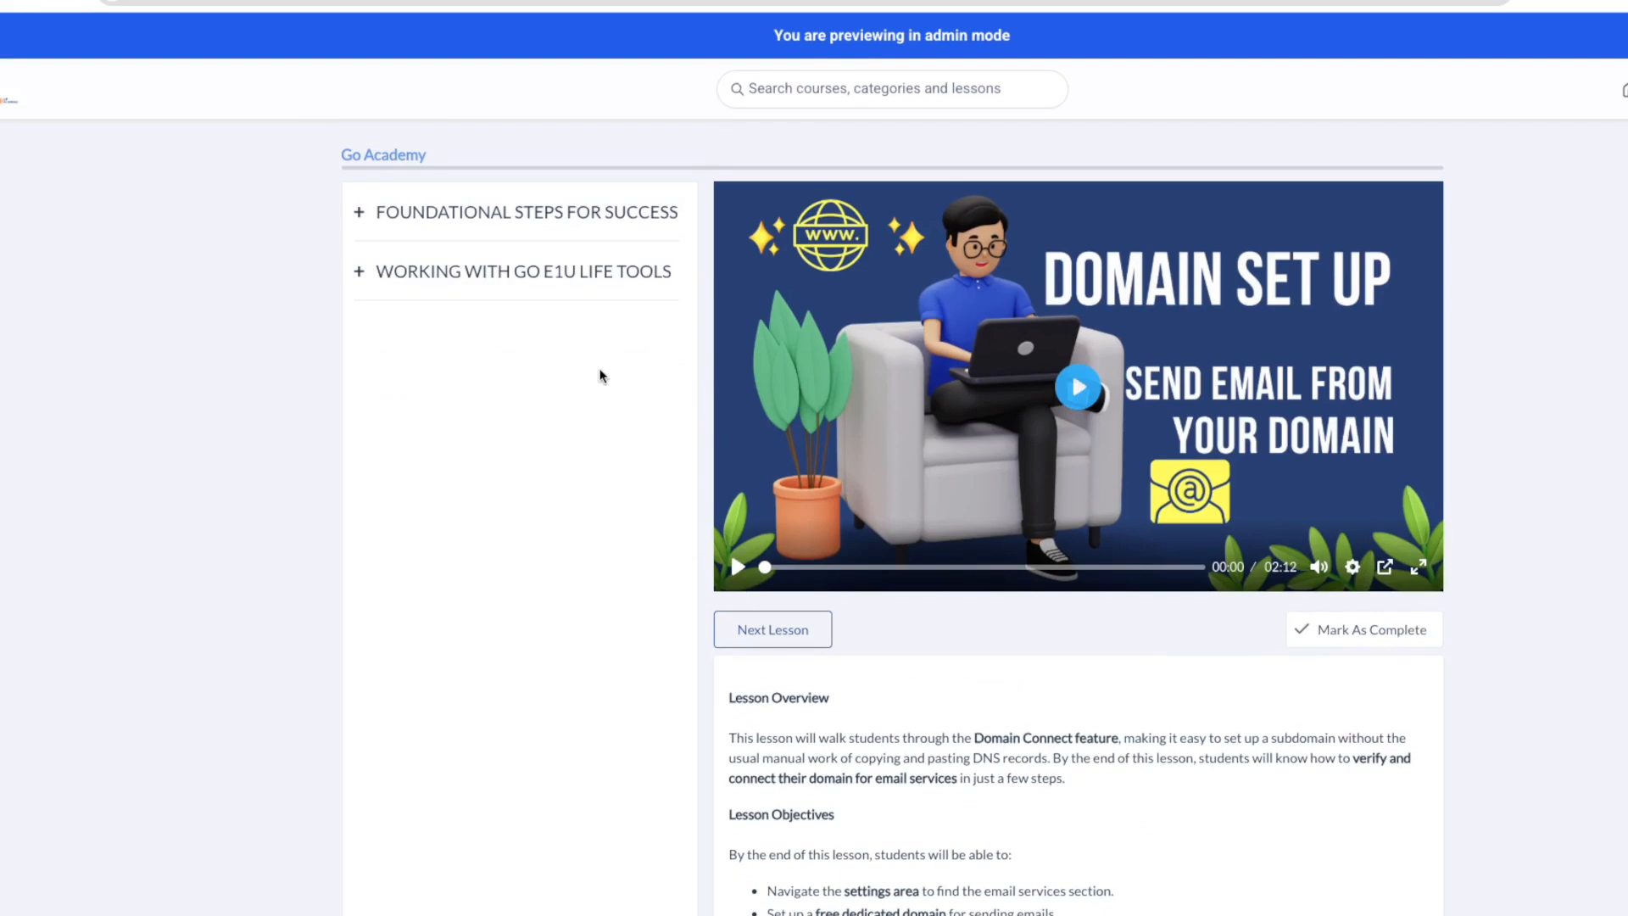
mouse_move(639, 375)
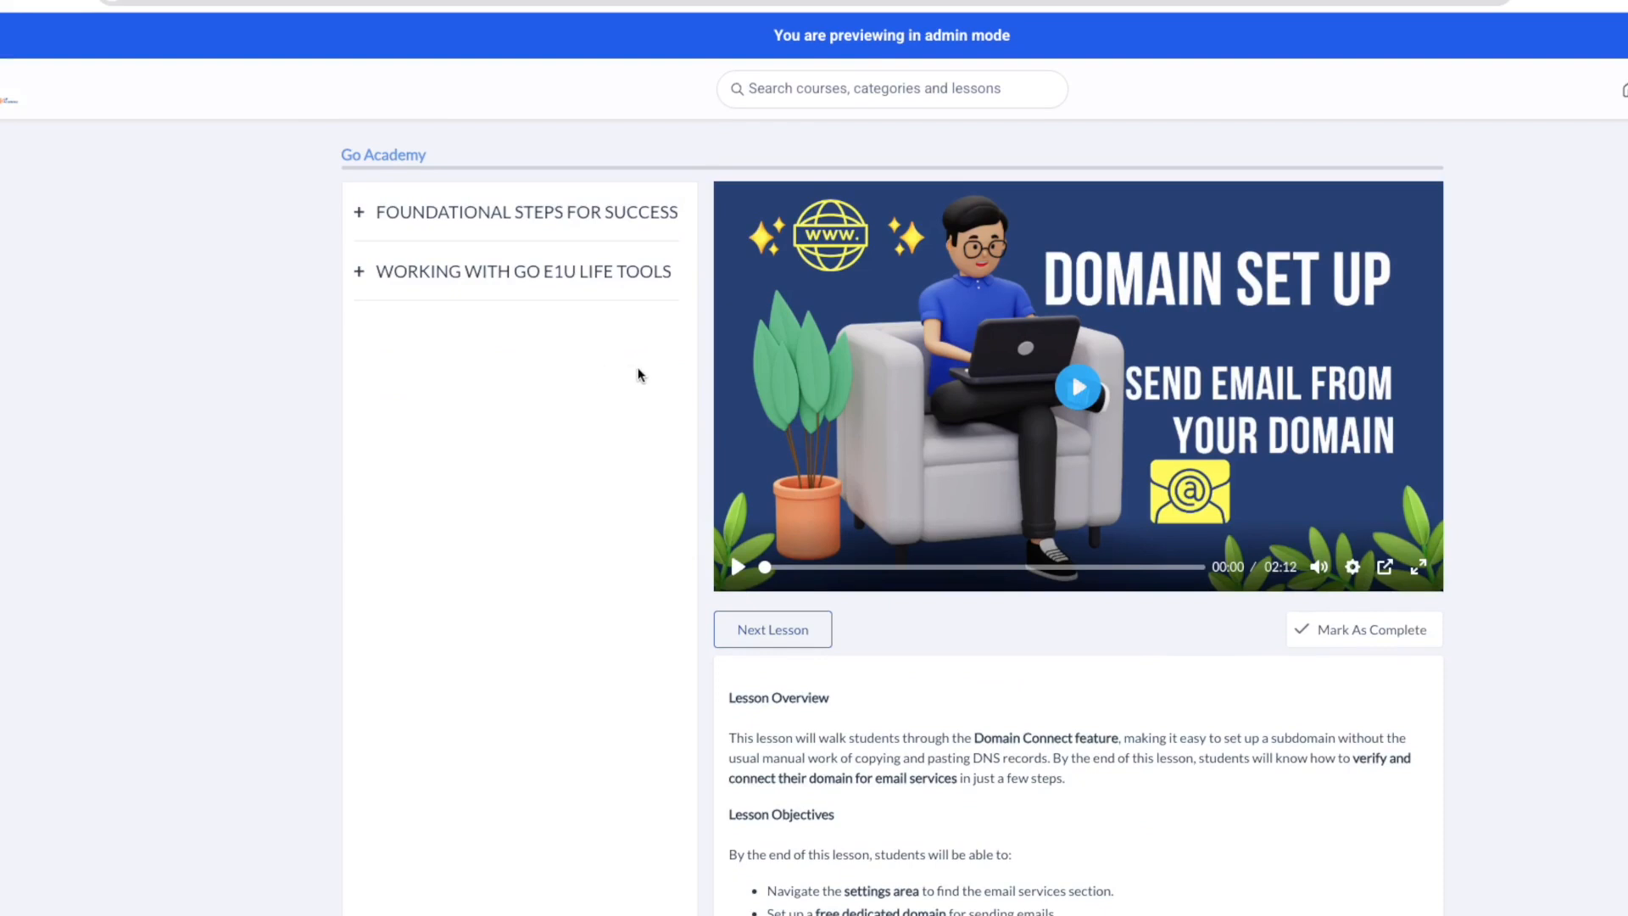